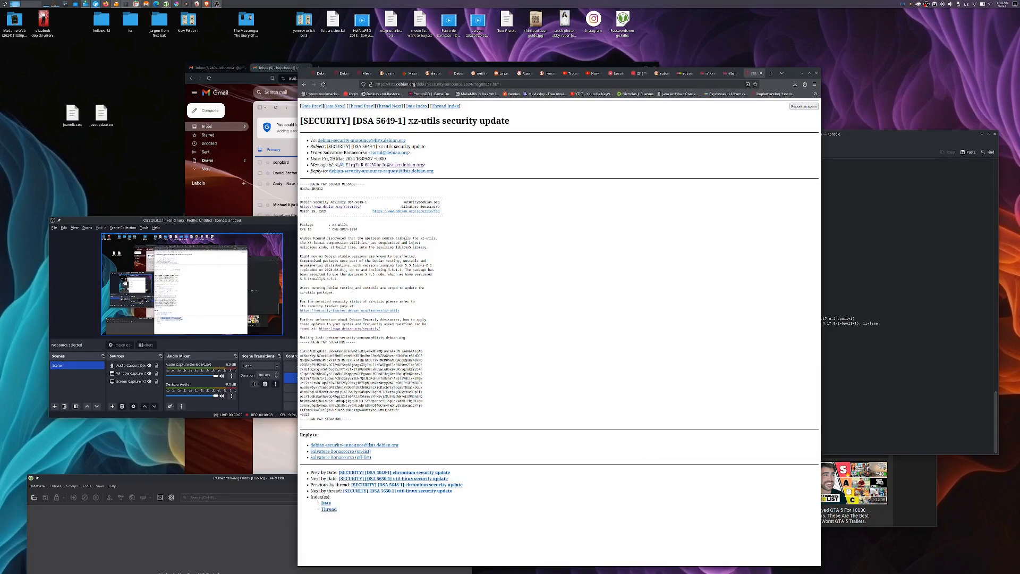
Bring Konsole to the front and enter 'apt show xz-utils' at the prompt
{"action": "double_click", "coordinate": [423, 121]}
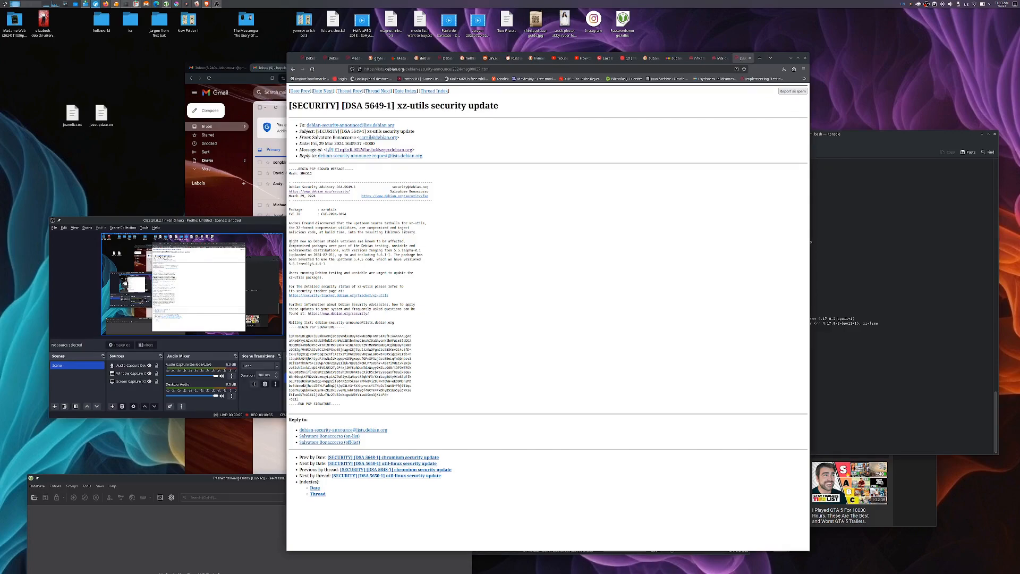
{"action": "double_click", "coordinate": [300, 241]}
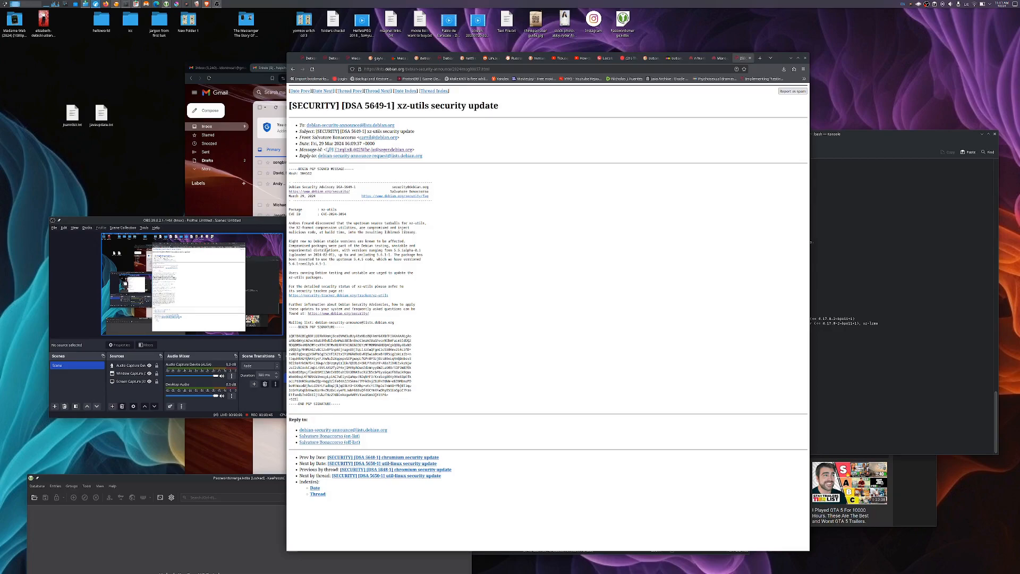
{"action": "double_click", "coordinate": [316, 250]}
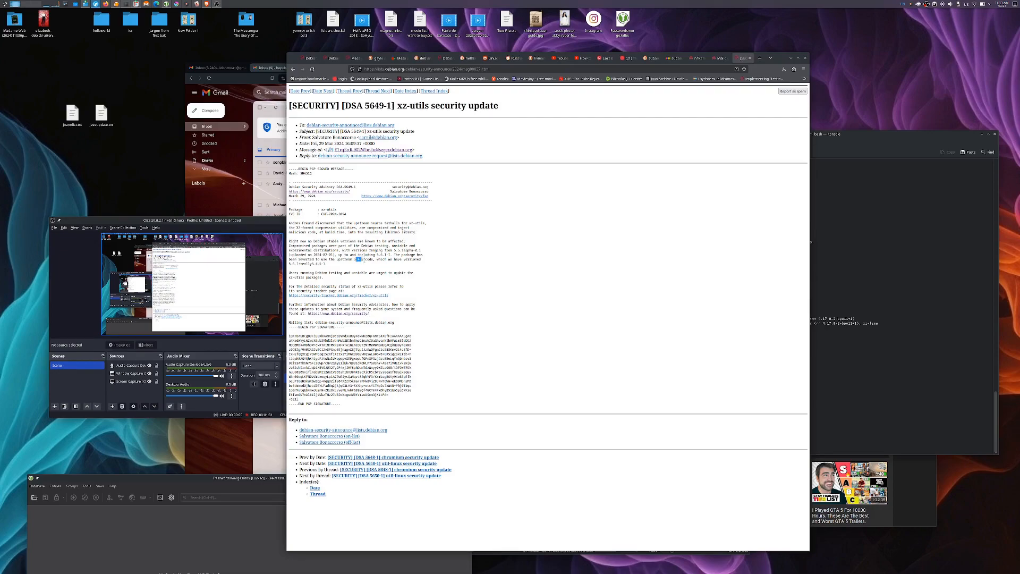
{"action": "mouse_move", "coordinate": [402, 272]}
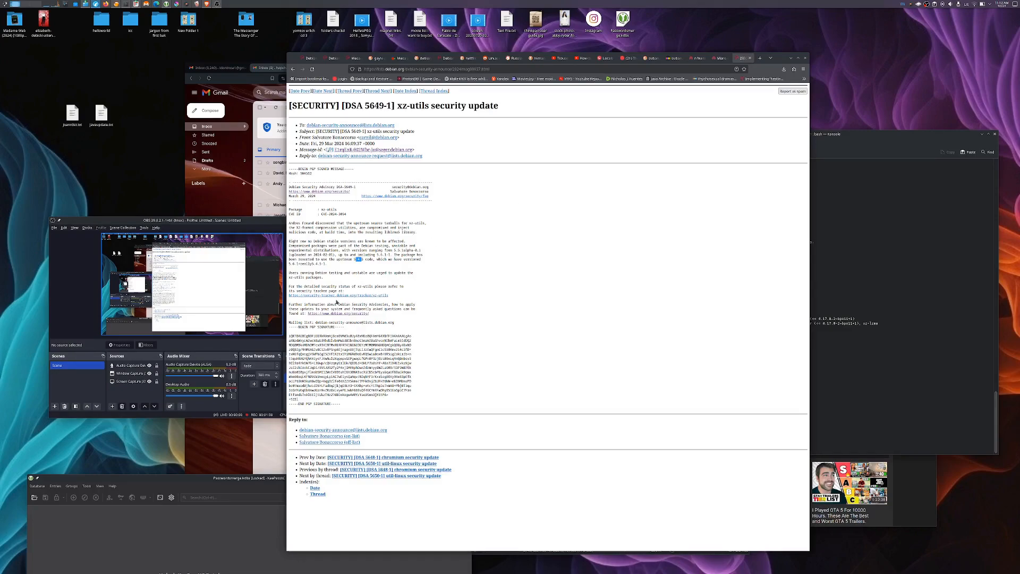
{"action": "mouse_move", "coordinate": [804, 213]}
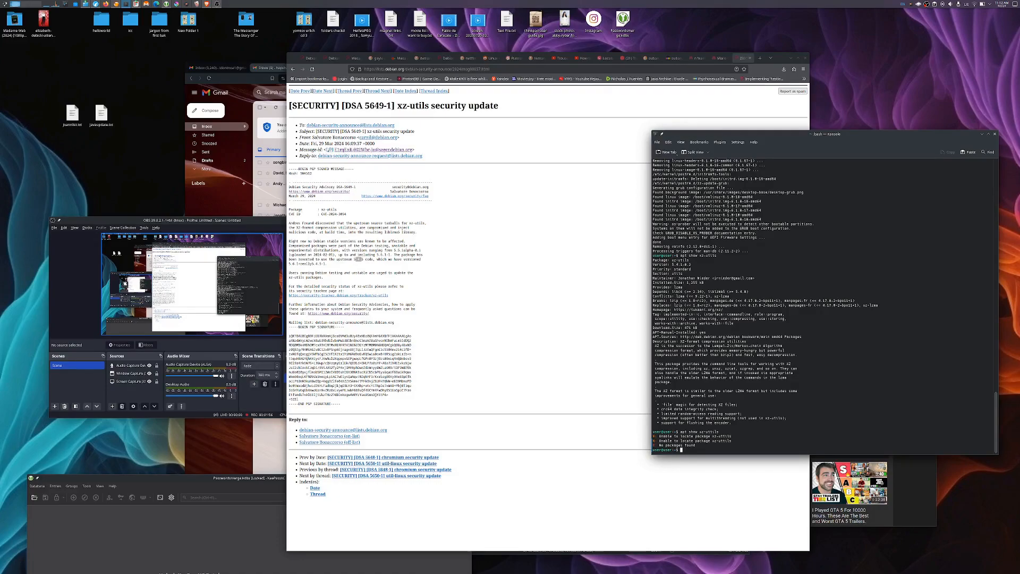
{"action": "type", "text": "apt show xz-utils"}
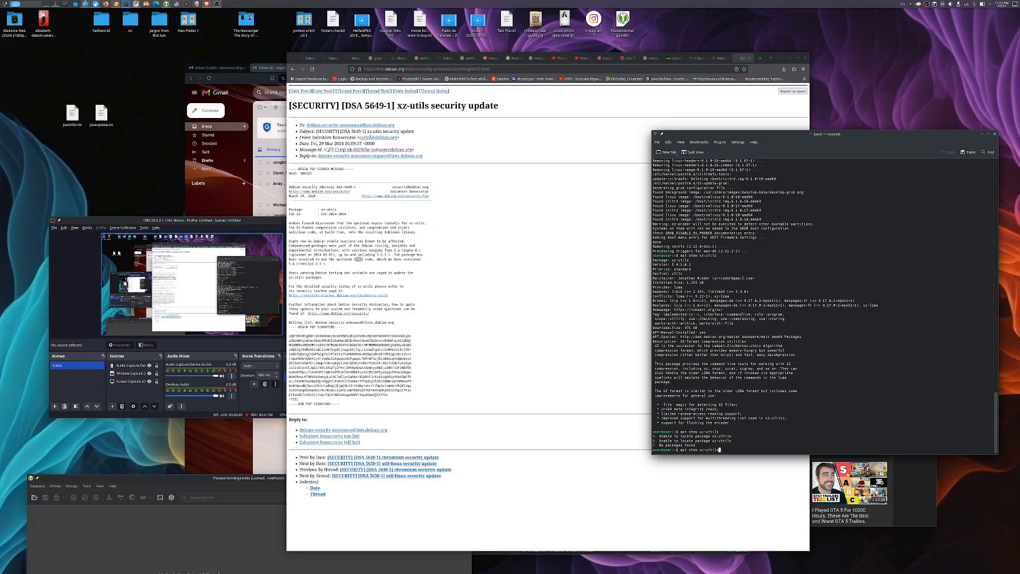